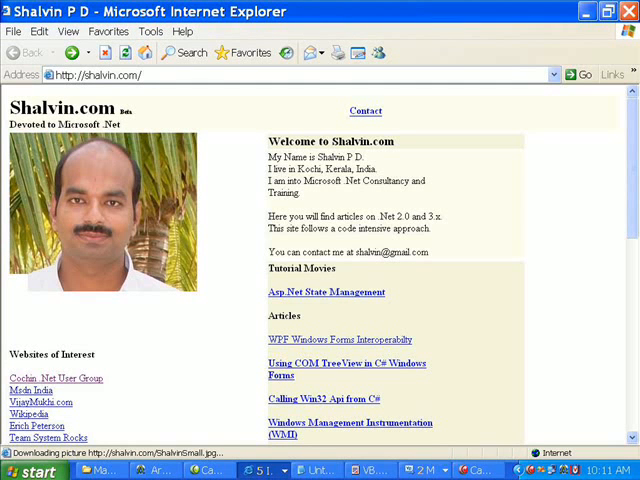
Switch from Internet Explorer to the blank Default.aspx page of the Membership LoginStatus LoginName site.
click(380, 468)
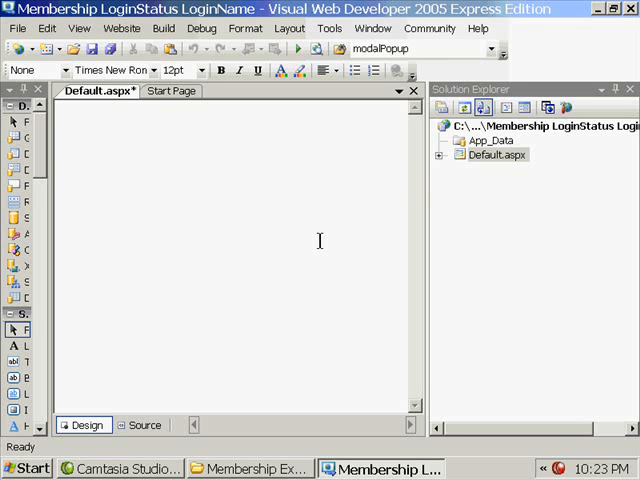
mouse_move(427, 207)
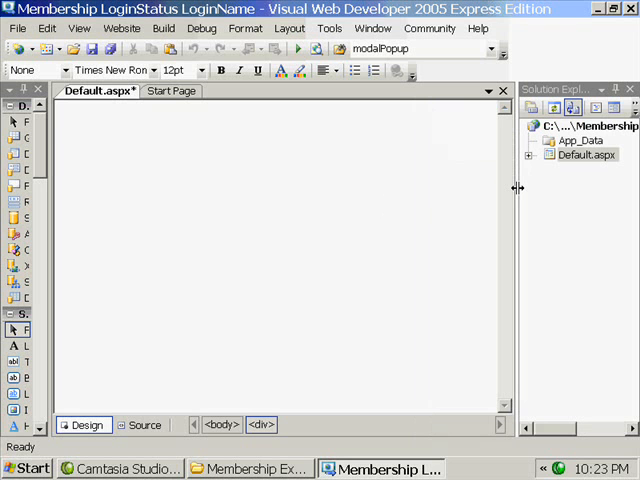
mouse_move(423, 120)
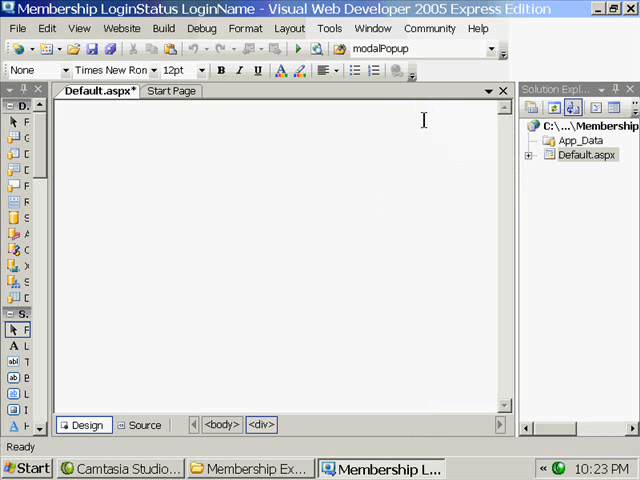
Run the empty site once, accept adding Web.config, and close the test browser.
click(305, 49)
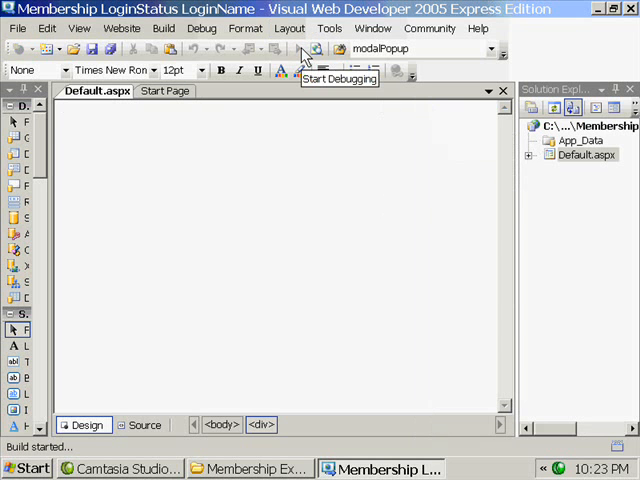
click(302, 48)
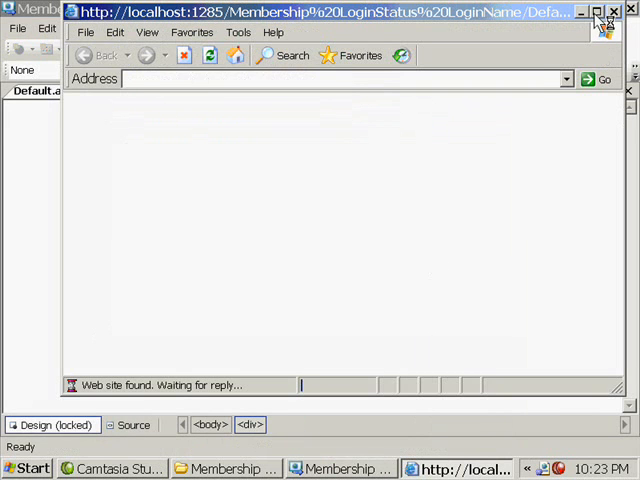
click(597, 12)
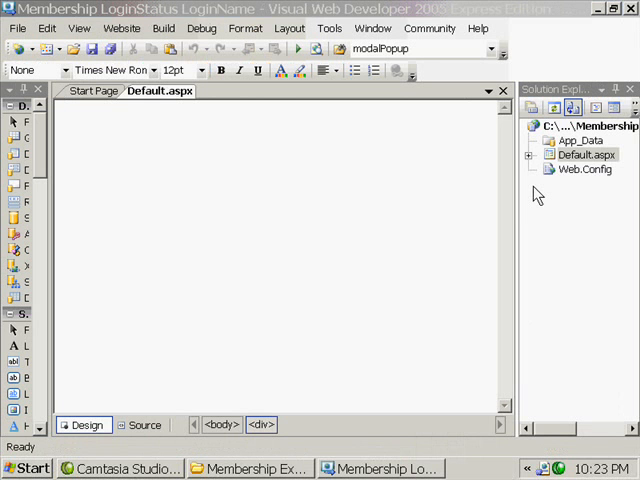
Open Web.Config and select the long customErrors comment block for removal.
click(588, 169)
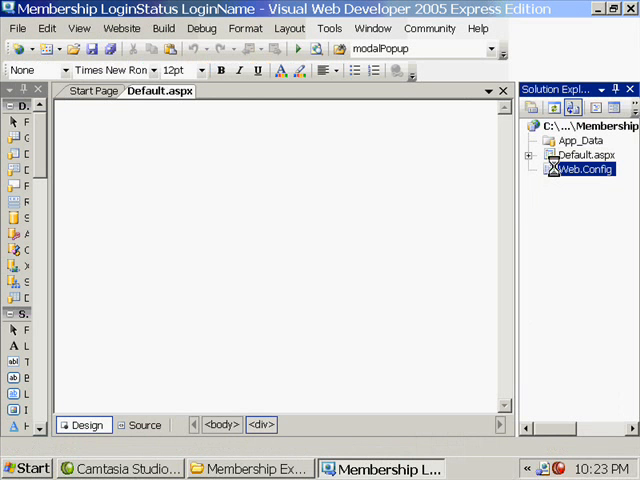
double_click(585, 169)
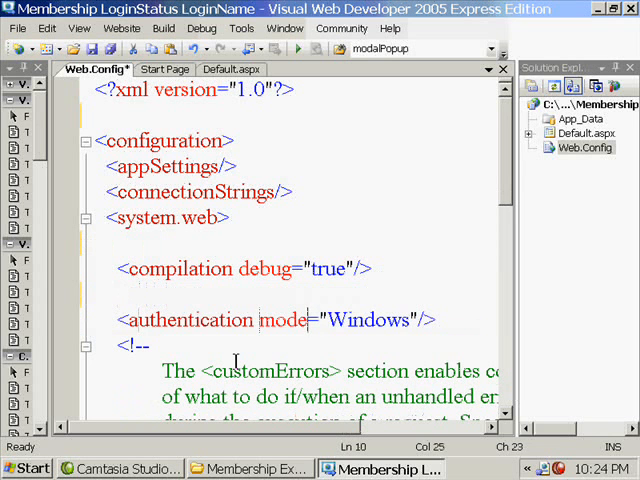
double_click(375, 320)
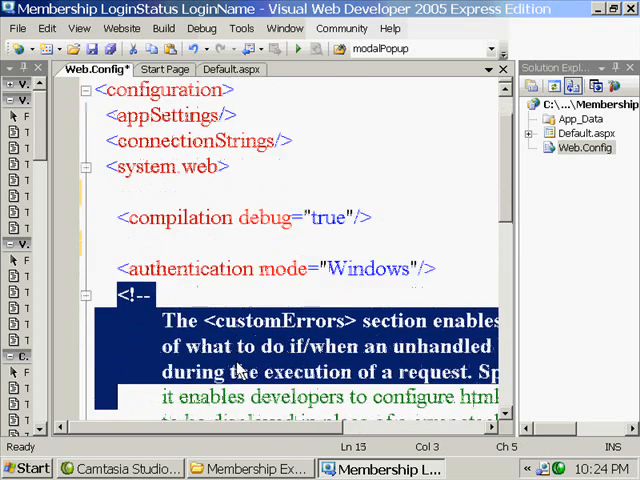
scroll(down, 3)
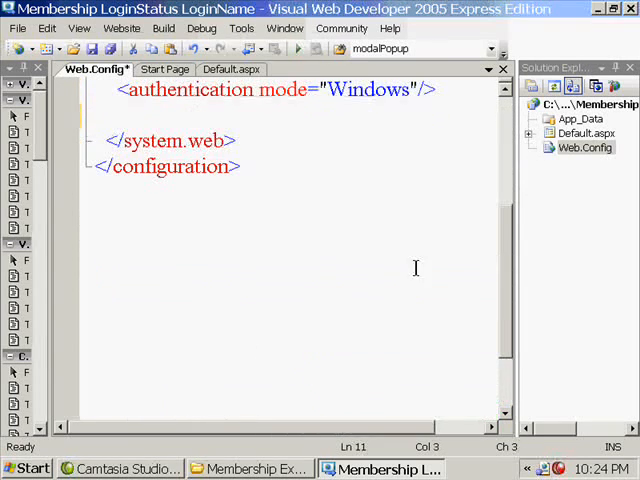
scroll(up, 3)
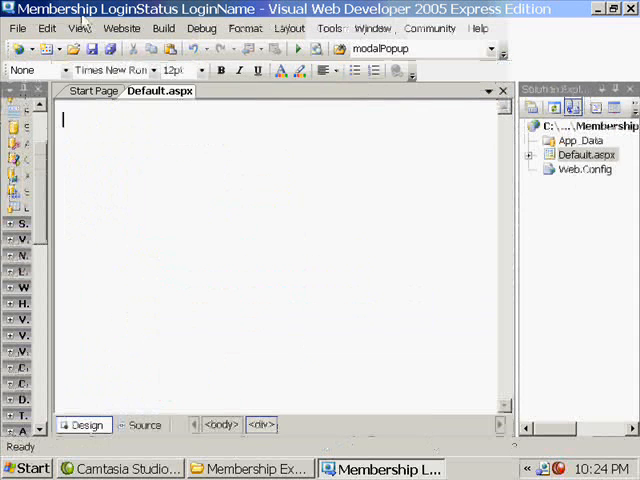
Launch ASP.NET Configuration from the Website menu to load the administration home page.
click(121, 28)
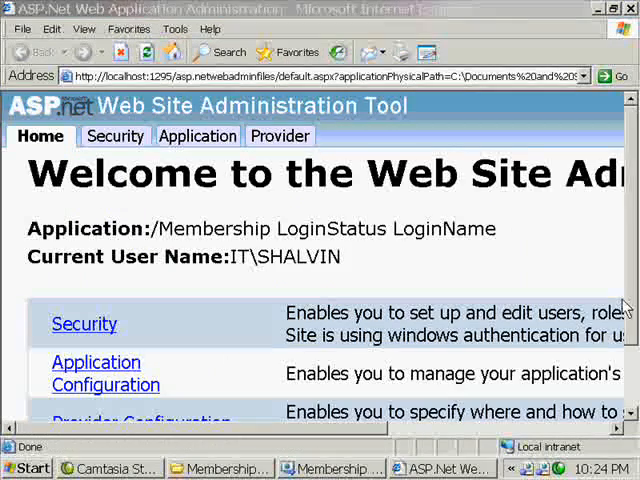
scroll(down, 3)
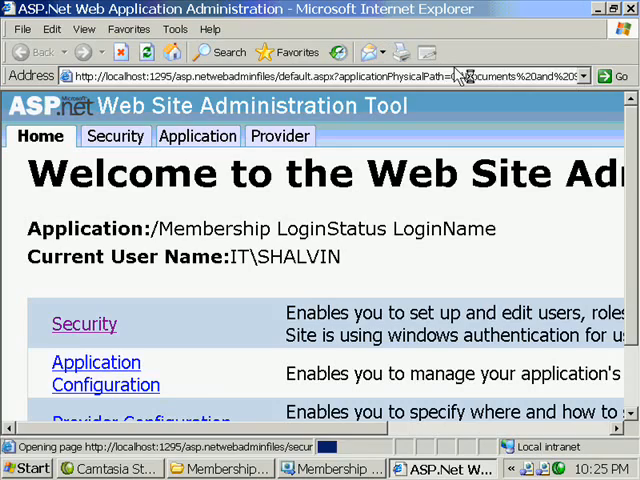
Under Security, set the authentication type to From the internet and confirm with Done.
click(115, 135)
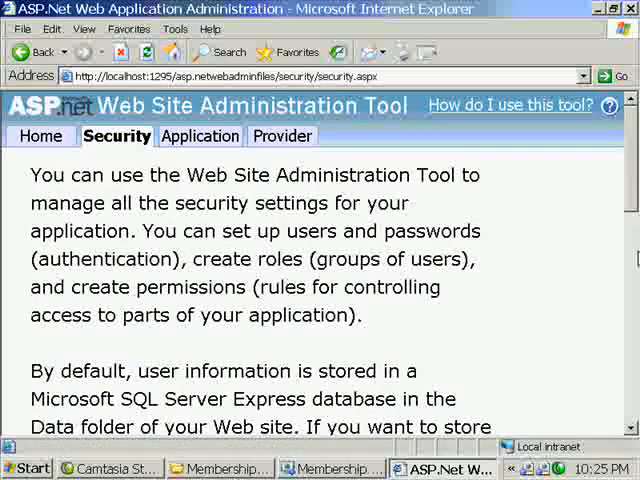
scroll(down, 3)
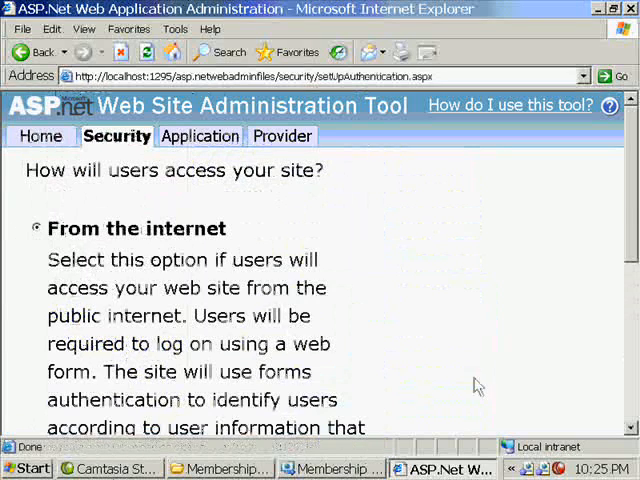
scroll(down, 3)
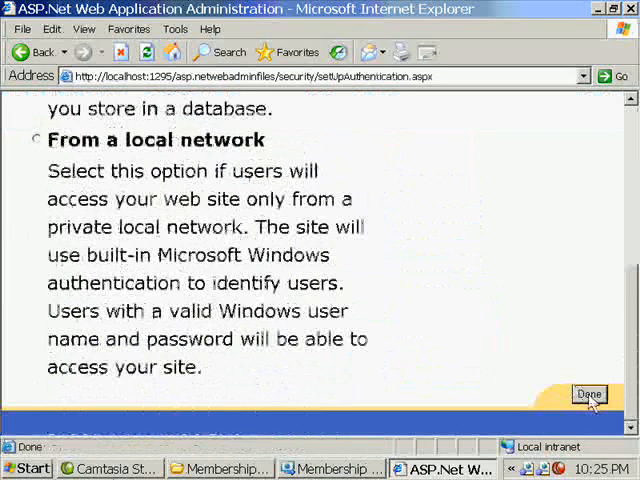
click(589, 394)
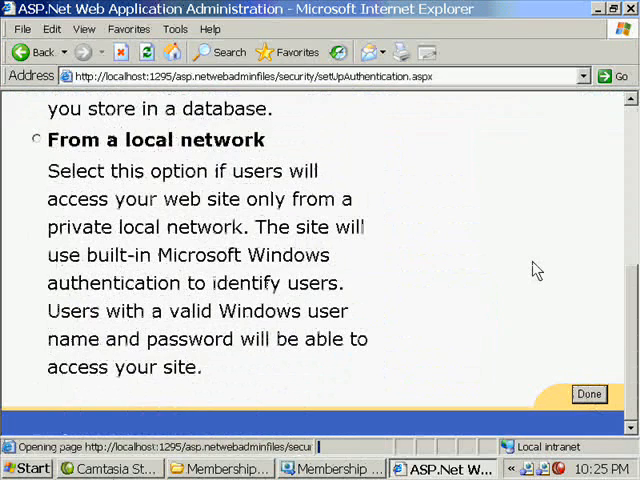
click(589, 394)
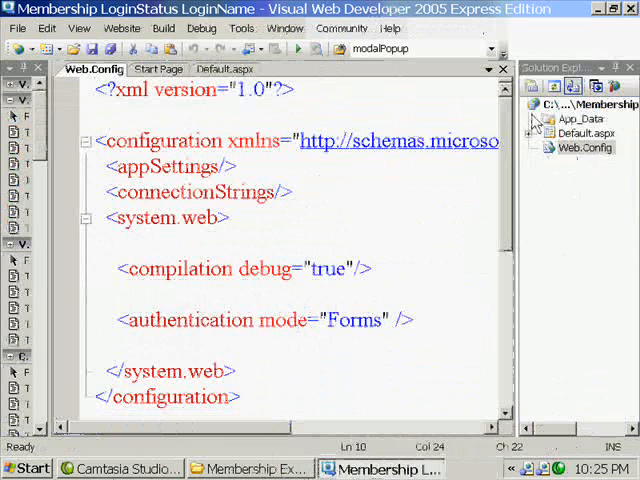
Refresh the App_Data folder to reveal the ASPNETDB membership database.
right_click(580, 118)
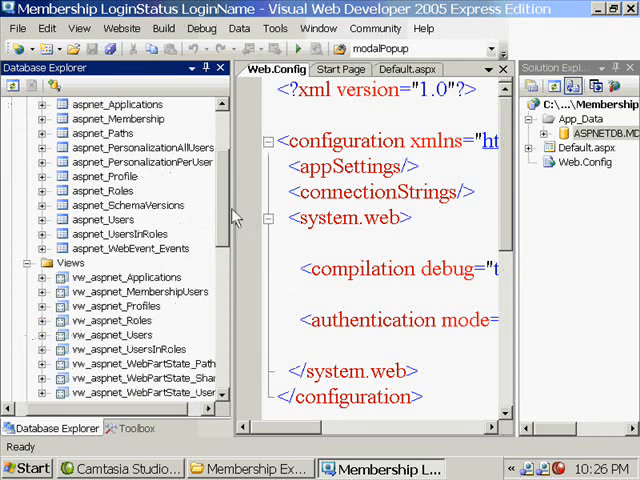
Expand the database's stored procedures and read through aspnet_Membership_CreateUser.
scroll(down, 3)
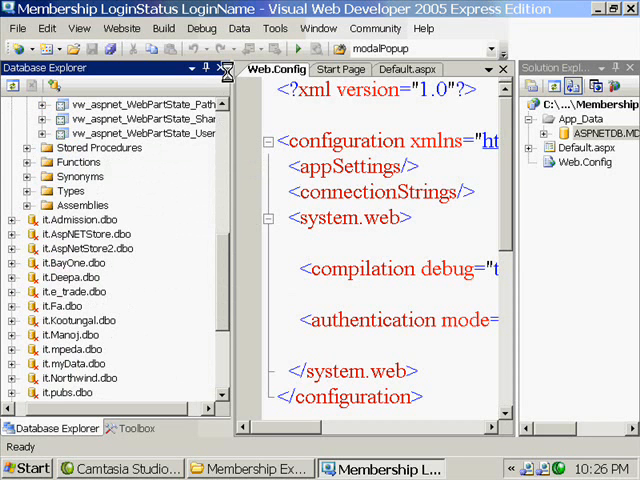
click(24, 104)
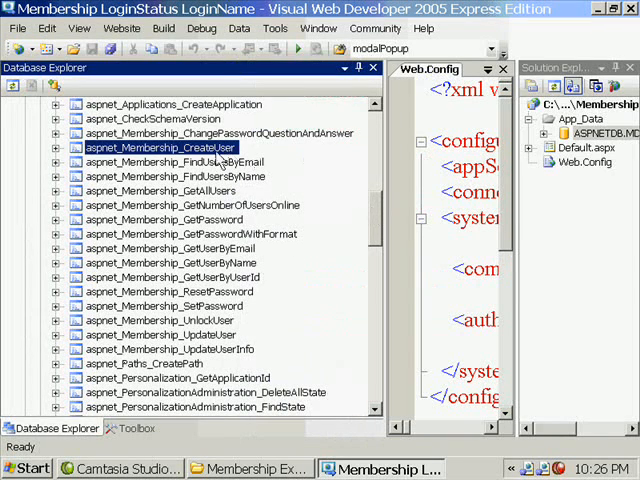
double_click(178, 147)
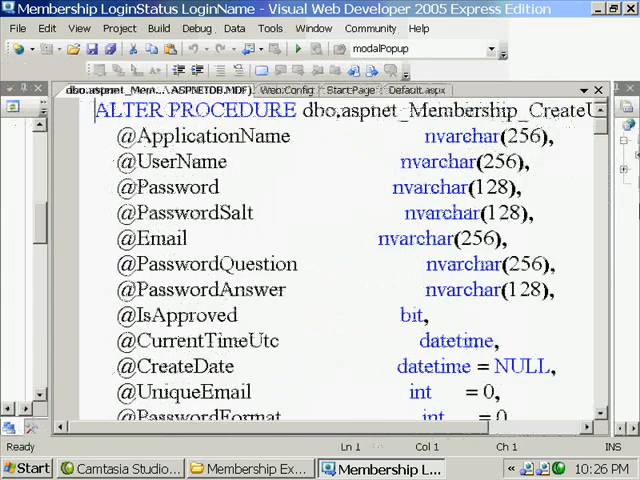
scroll(down, 3)
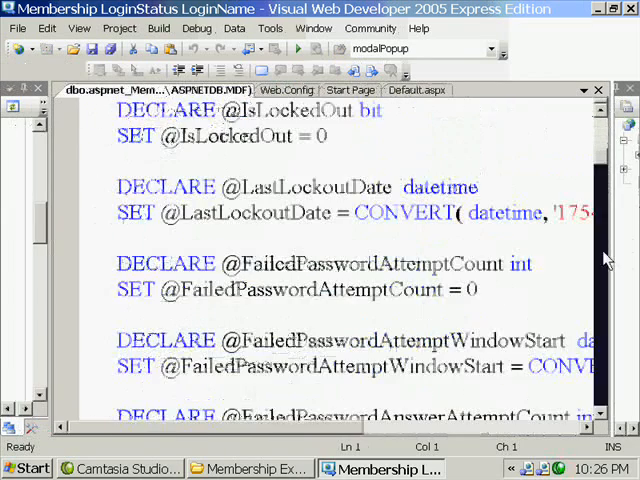
scroll(down, 3)
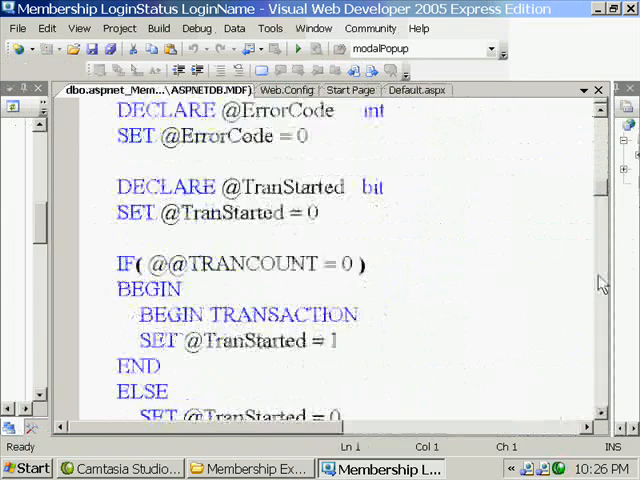
scroll(down, 3)
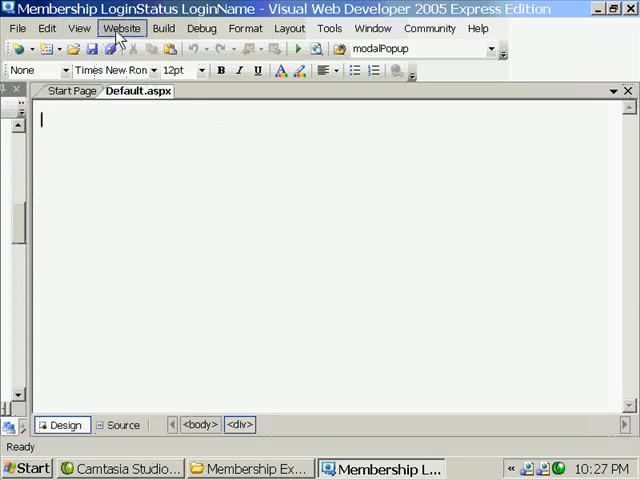
Reopen ASP.NET Configuration and go to the Security page's user creation section.
click(122, 28)
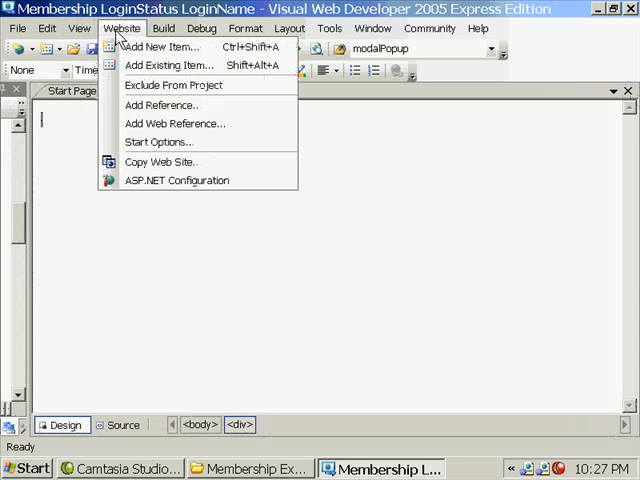
mouse_move(175, 180)
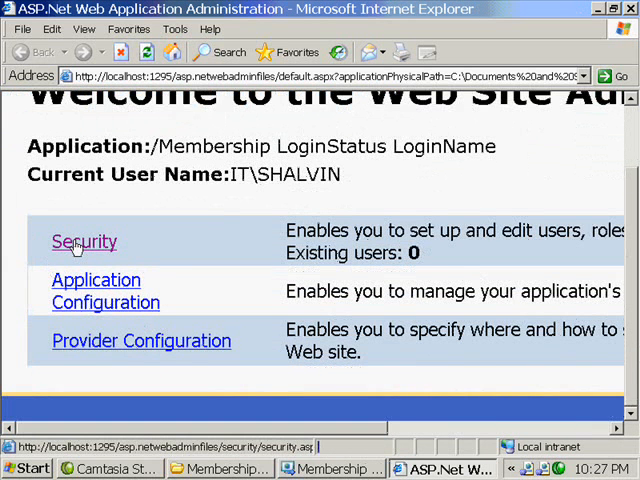
click(84, 241)
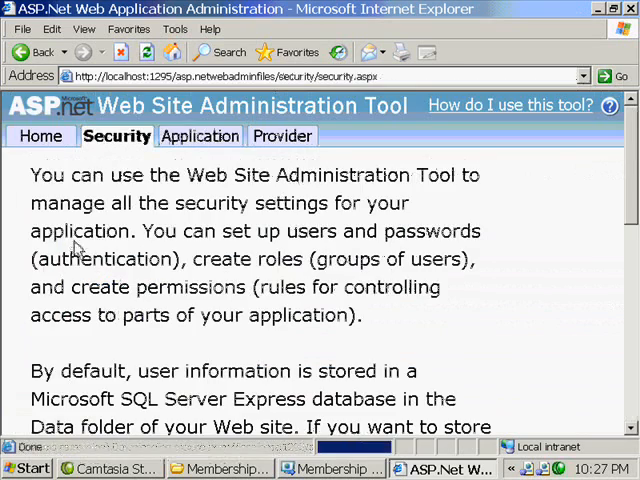
scroll(down, 3)
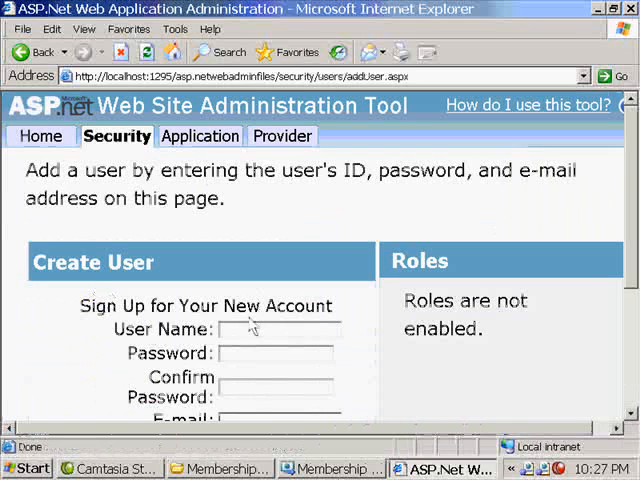
Enter user name 'Shalvin' and correct the mismatched confirmation password.
scroll(down, 3)
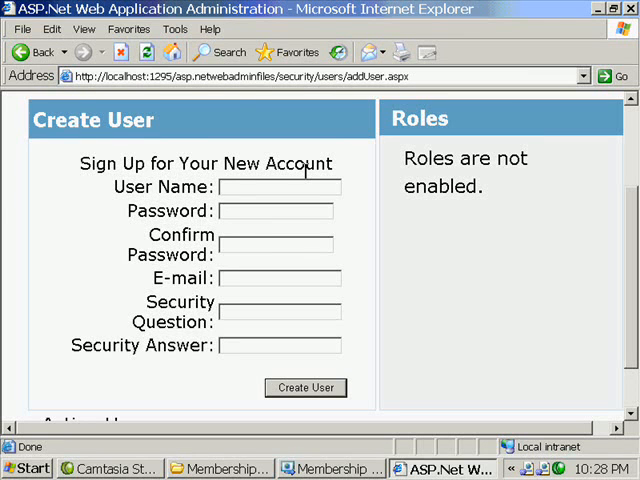
text(Shalvin)
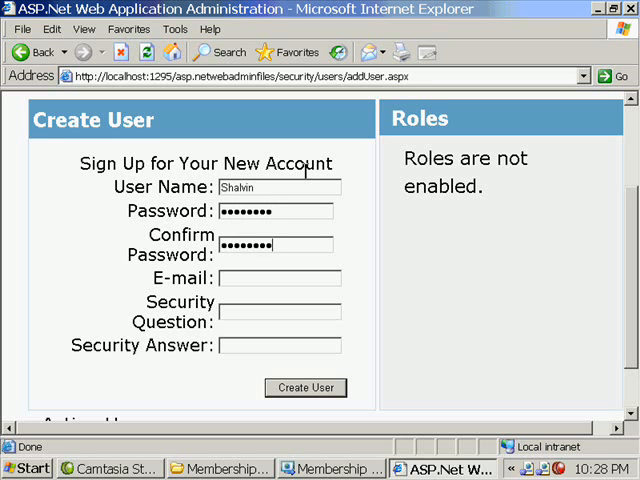
click(306, 388)
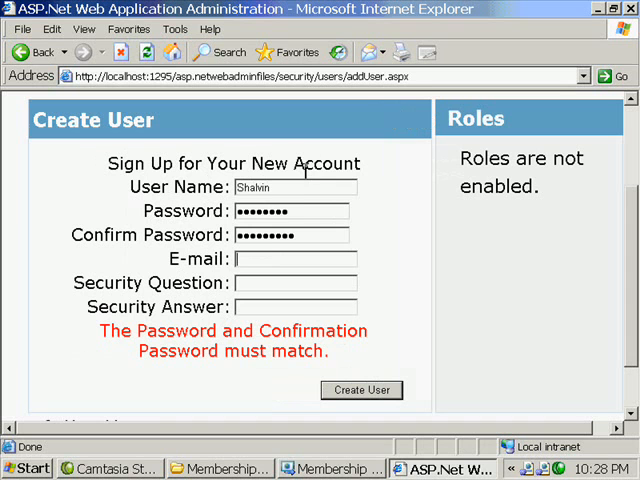
triple_click(292, 211)
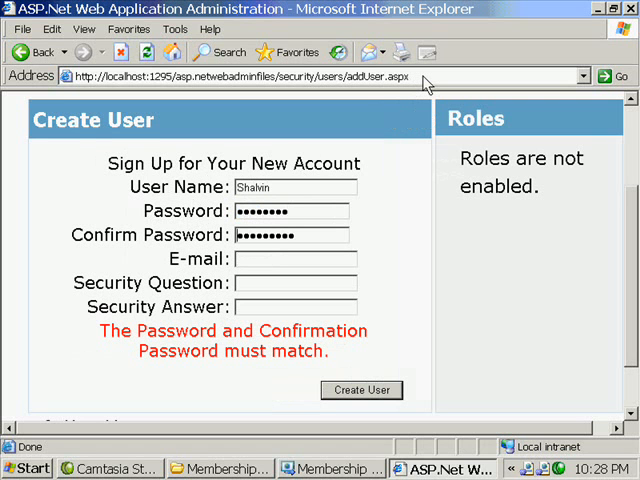
key(BackSpace)
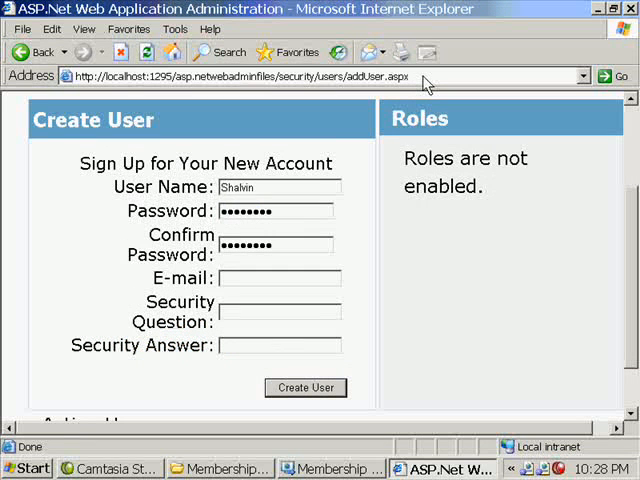
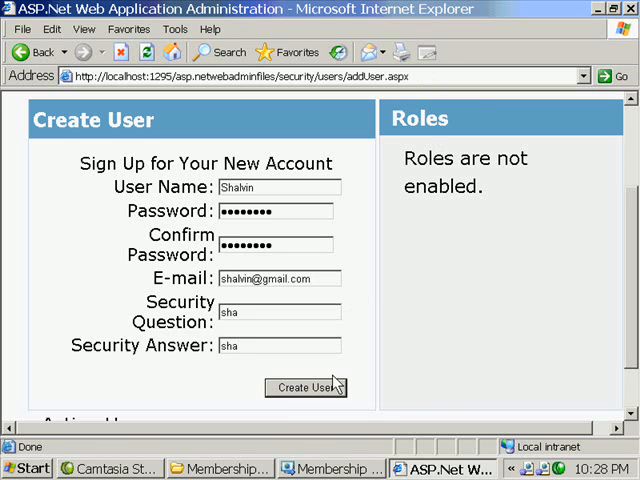
click(305, 388)
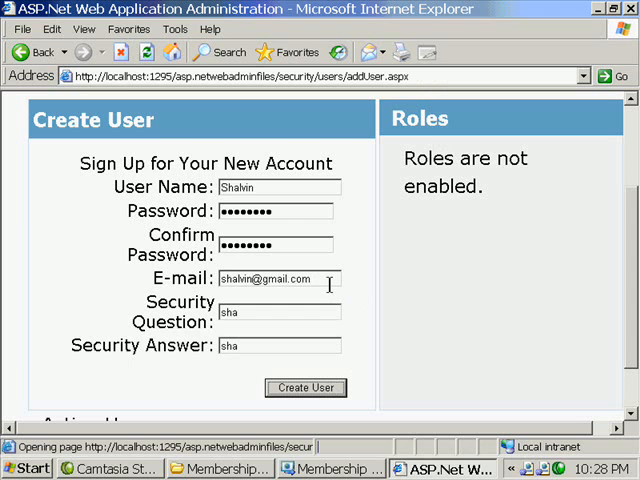
mouse_move(335, 295)
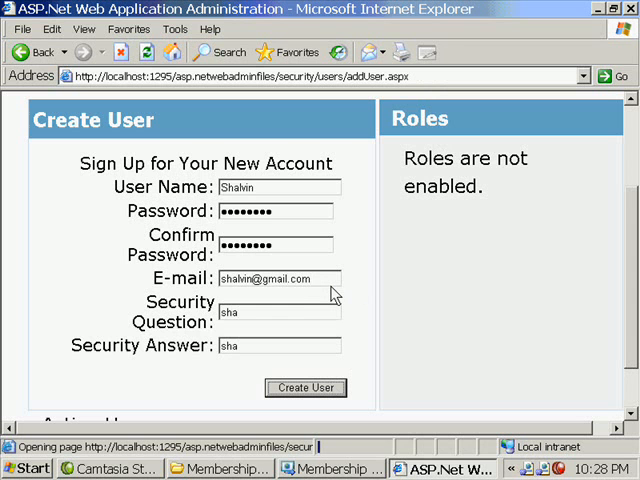
click(305, 388)
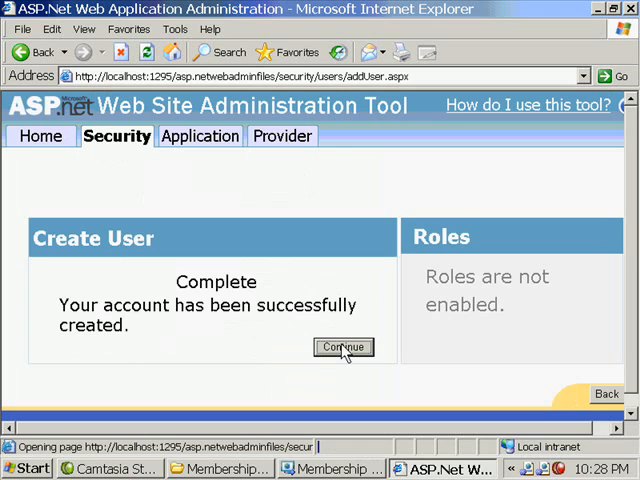
click(344, 347)
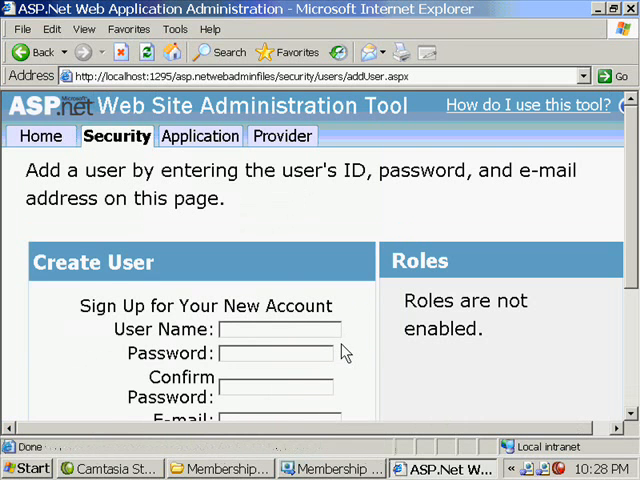
scroll(down, 3)
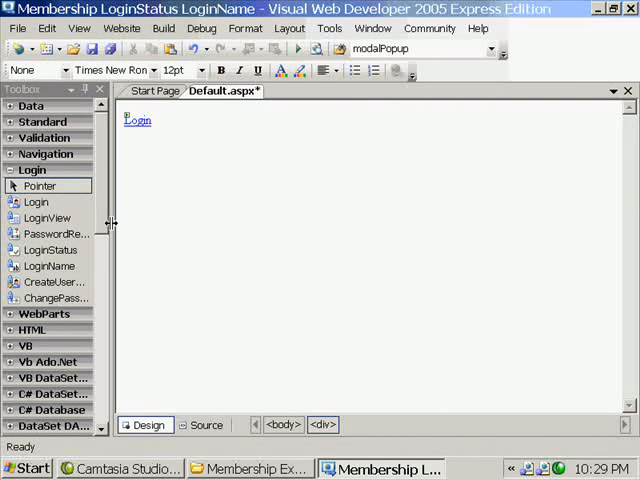
Open the Website menu to start adding a new Web Form.
click(121, 28)
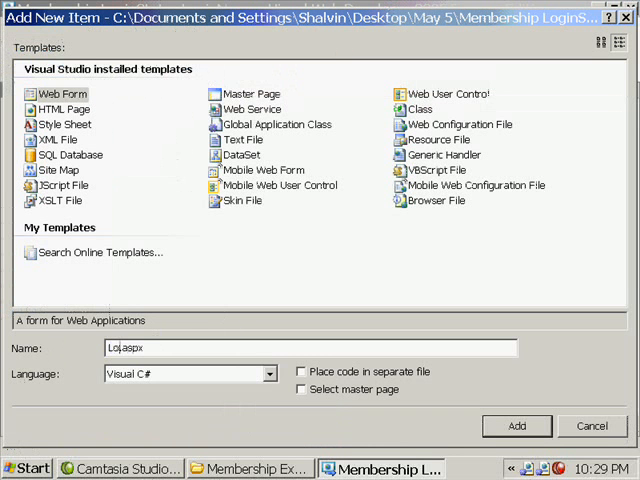
Replace the login page's 'Untitled Page' title in Source view with new title text.
click(516, 425)
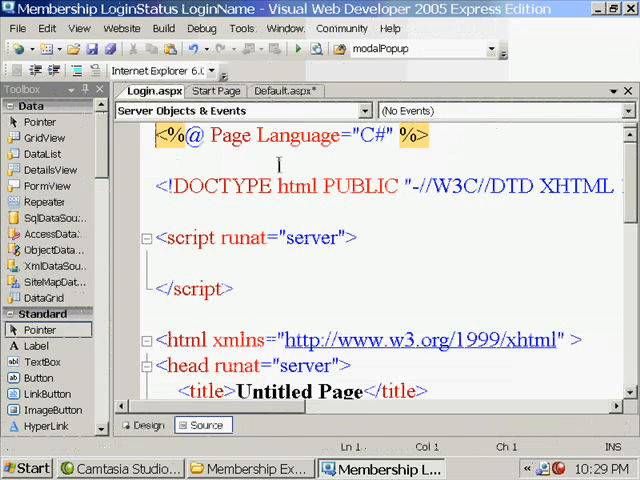
click(276, 91)
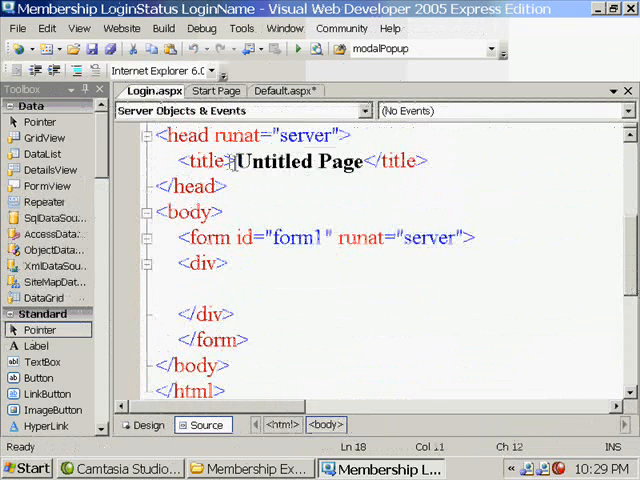
text(Shal)
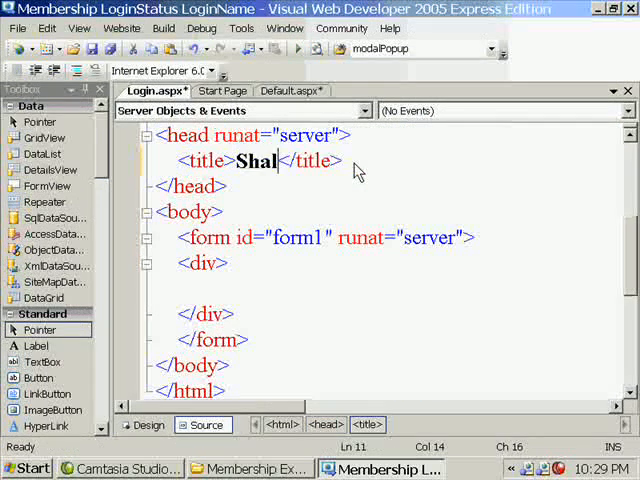
text(vin@gm)
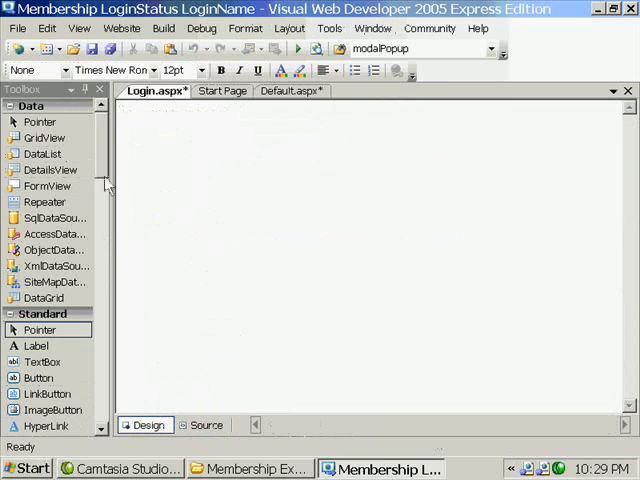
Add a Login control to the login page and launch the site in the browser.
click(31, 105)
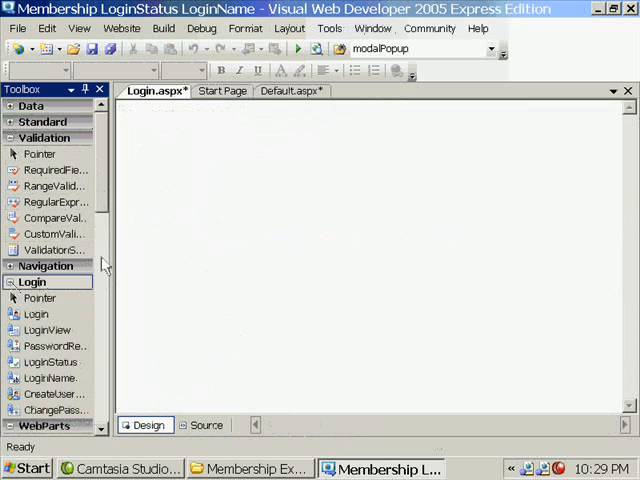
drag(36, 314, 220, 160)
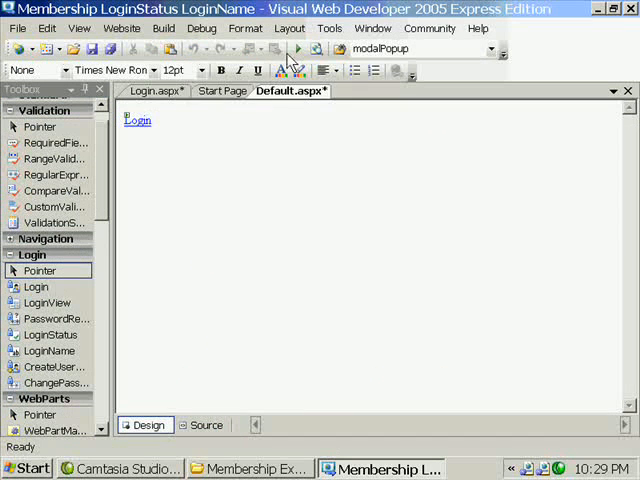
click(289, 49)
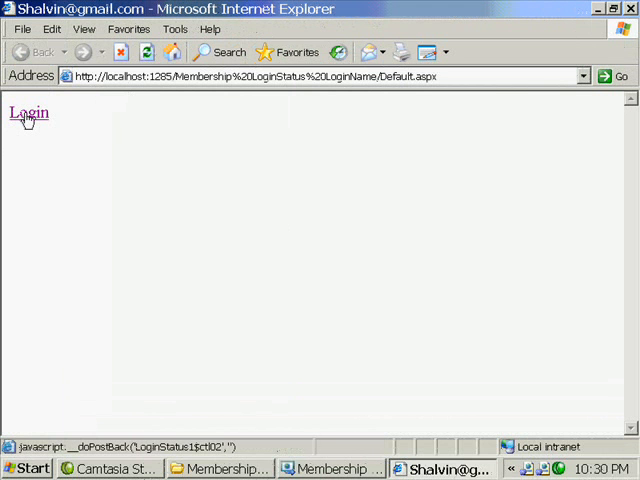
Log in as Shalvin, re-entering the password after the first attempt fails.
click(29, 112)
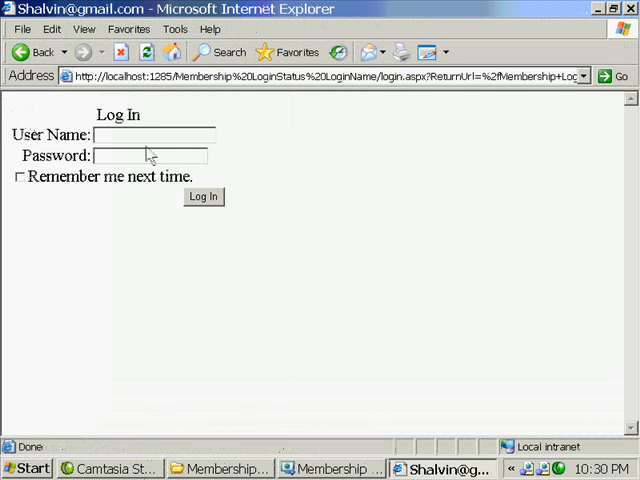
text(Shalvin)
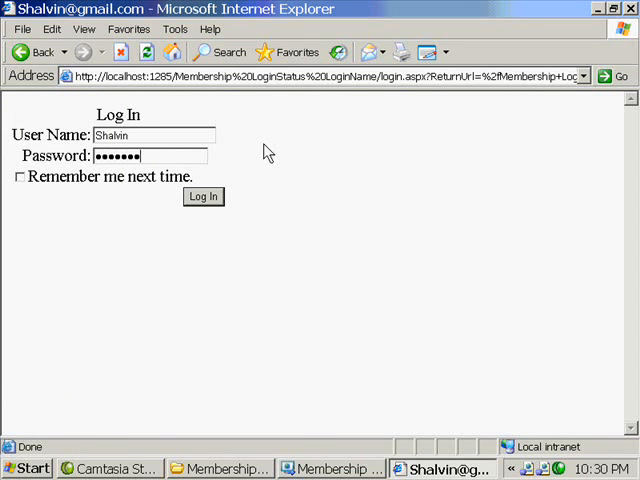
click(203, 197)
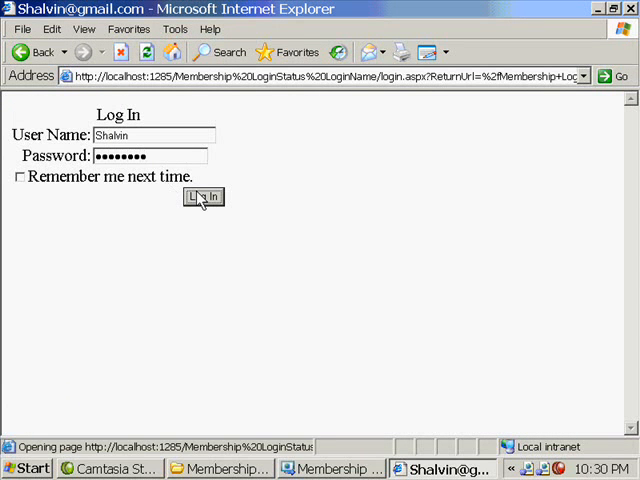
click(203, 197)
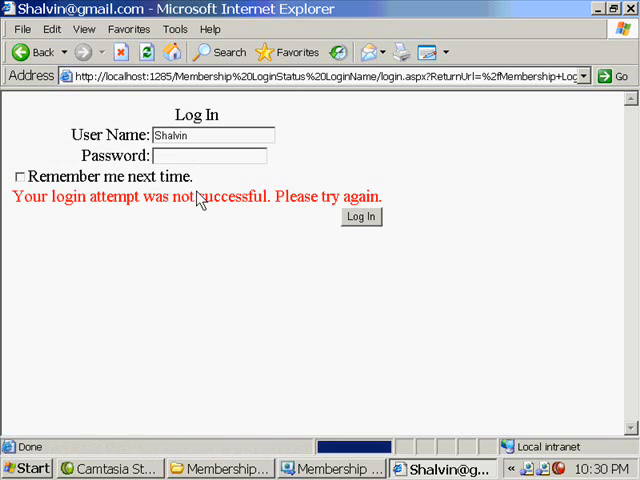
click(210, 155)
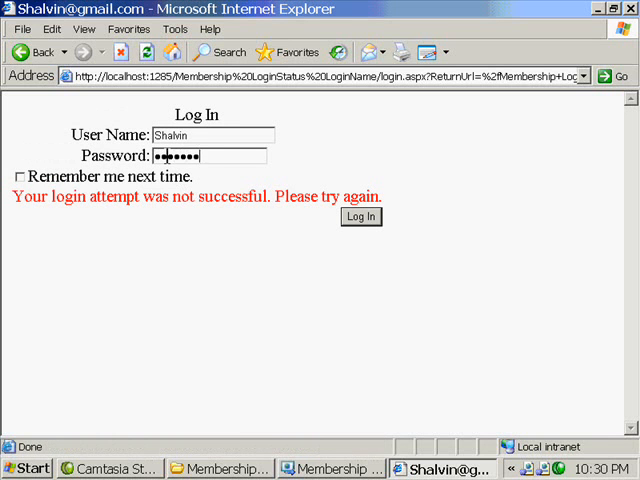
click(361, 217)
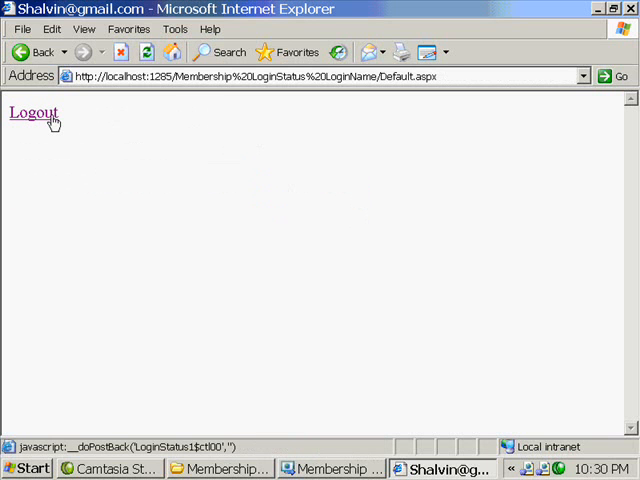
mouse_move(311, 211)
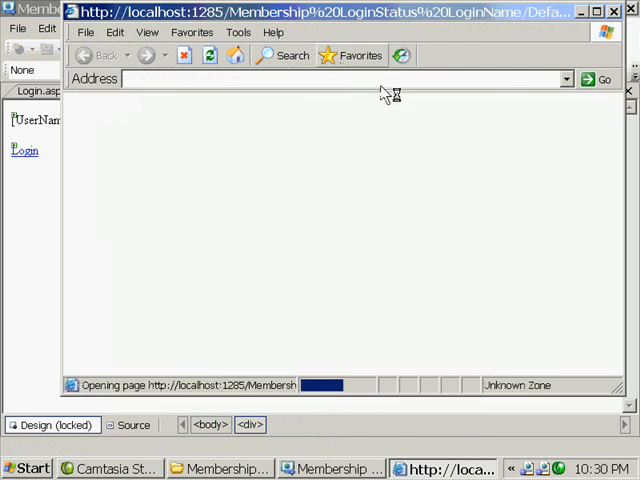
Log out of the running site so Default.aspx shows the Login link again.
click(25, 150)
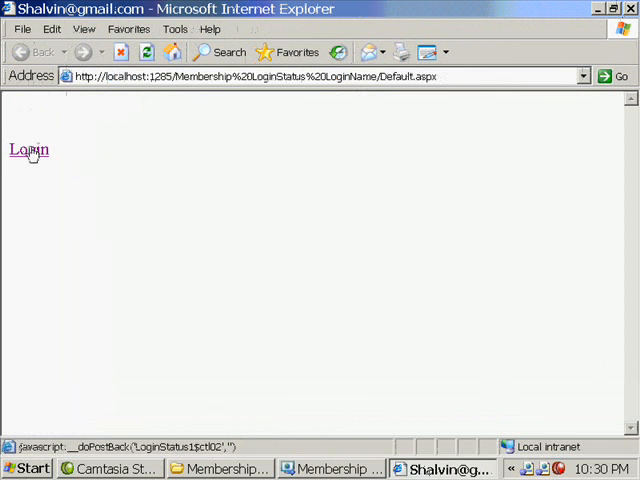
Sign in again, then inspect LoginName1's properties, where FormatString is {0}.
click(29, 149)
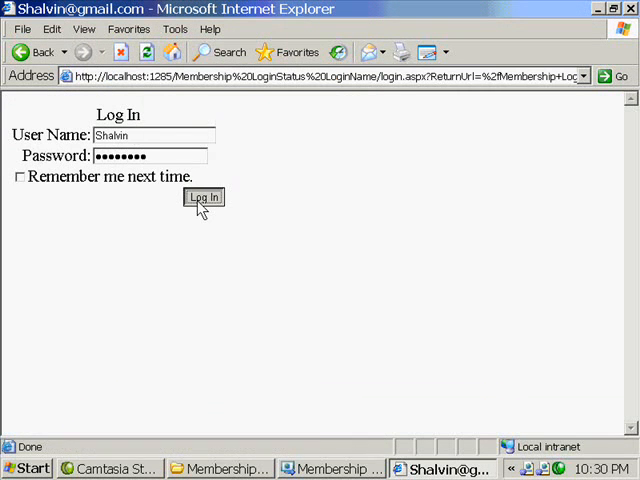
click(203, 197)
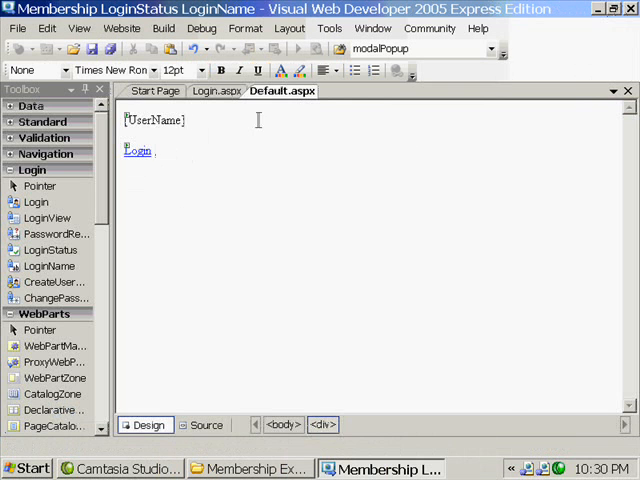
click(153, 120)
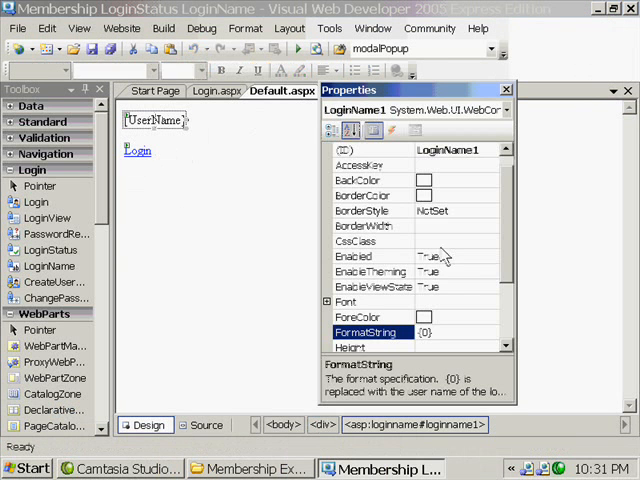
mouse_move(455, 313)
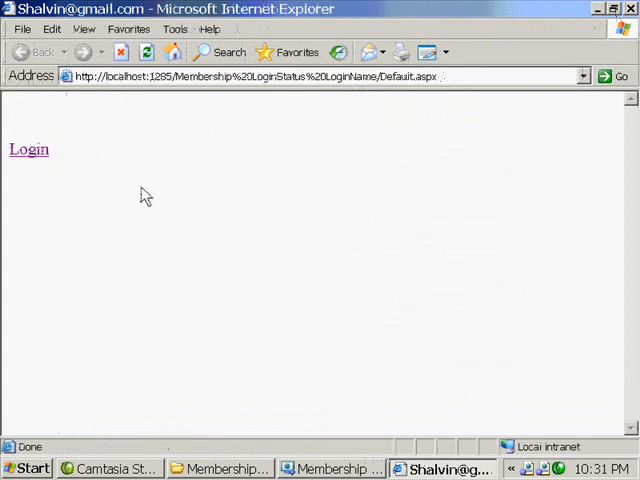
Go from the relaunched home page to the sign-in page.
click(29, 148)
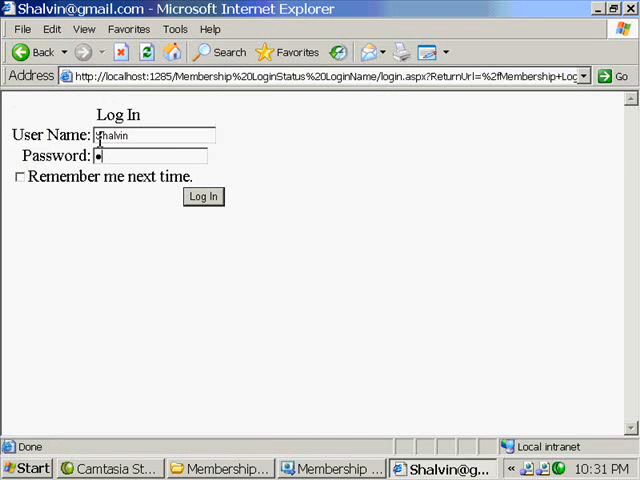
Enter 'password' in the sign-in page's Password box.
text(password)
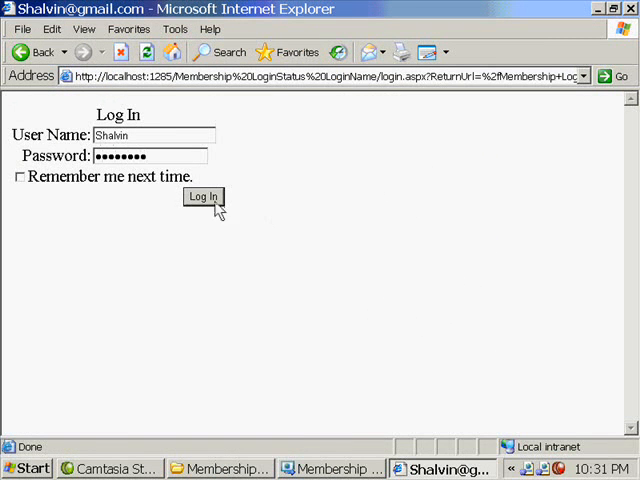